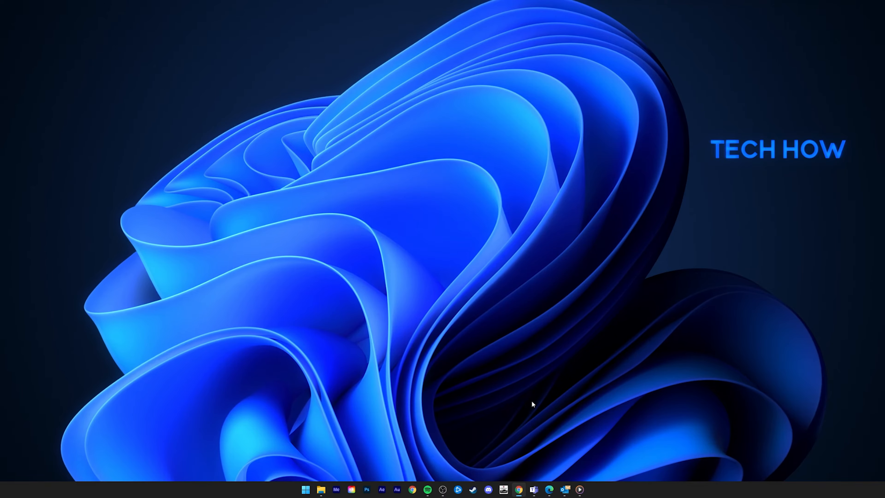
Launch Teams from the taskbar and close the empty New meeting form back to the Calendar
click(534, 490)
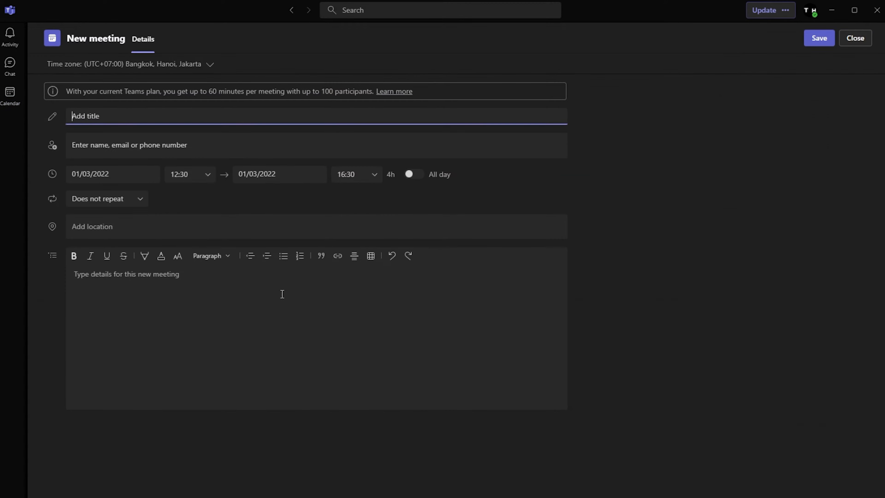
mouse_move(830, 60)
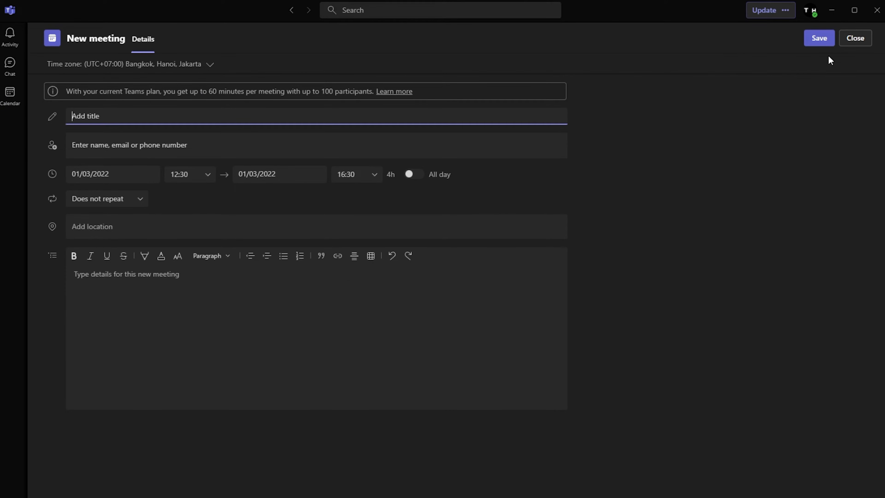
click(855, 38)
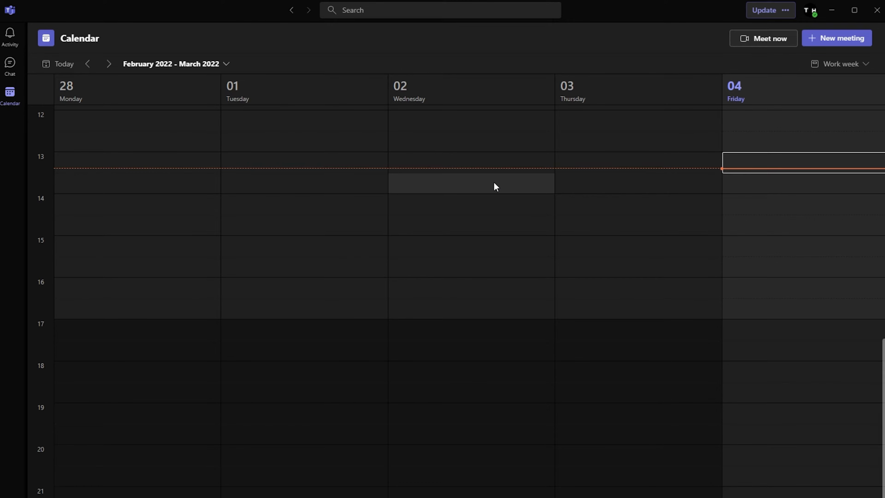
mouse_move(642, 149)
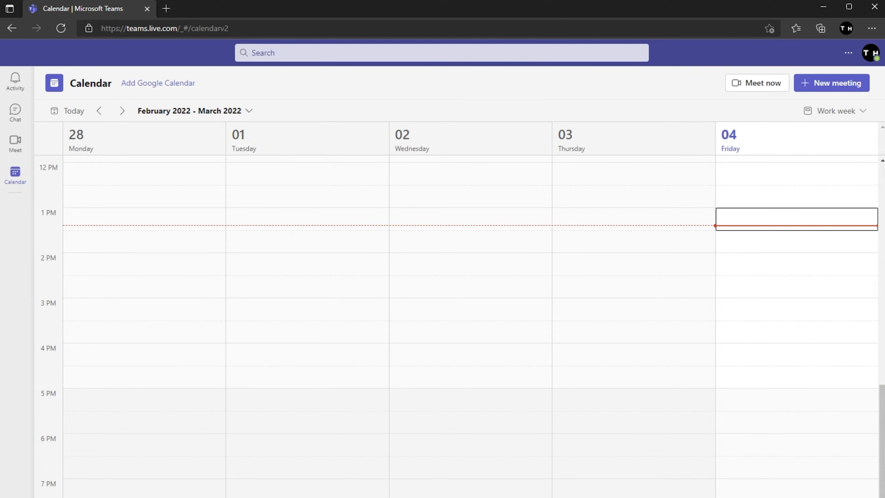
Start a new meeting from a Tuesday 1 March time slot in Teams web, then discard it unsaved
click(304, 254)
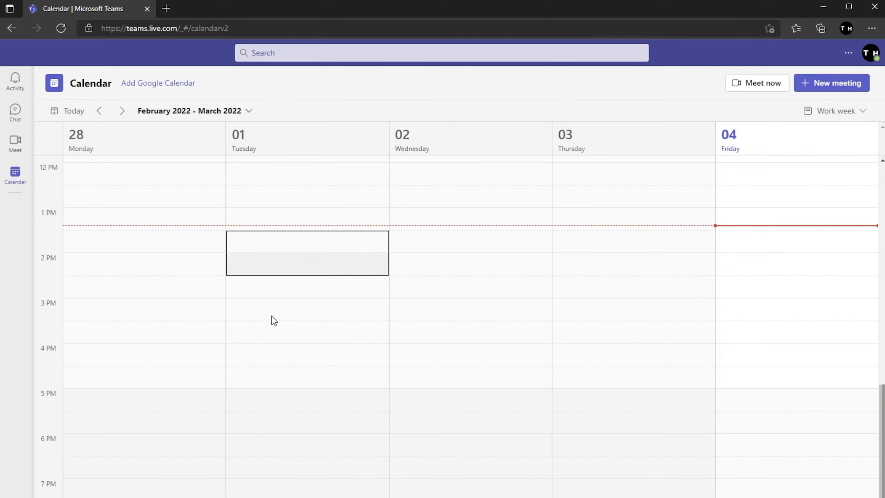
click(305, 262)
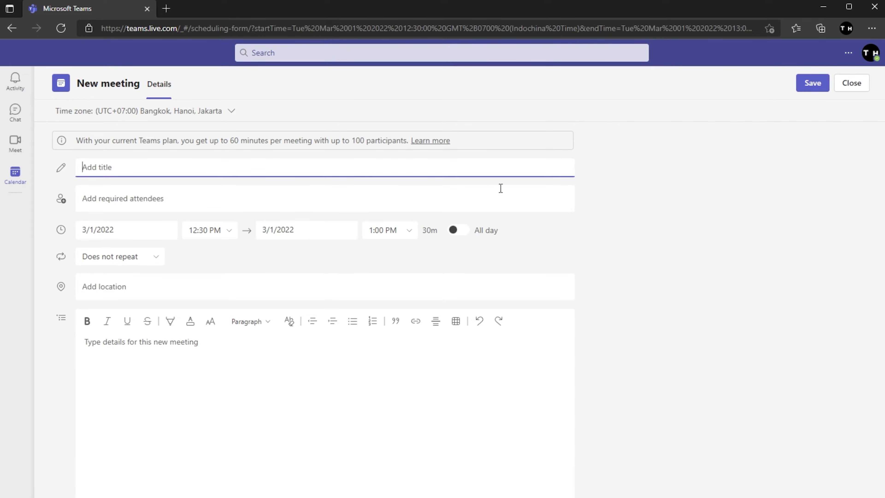
click(852, 83)
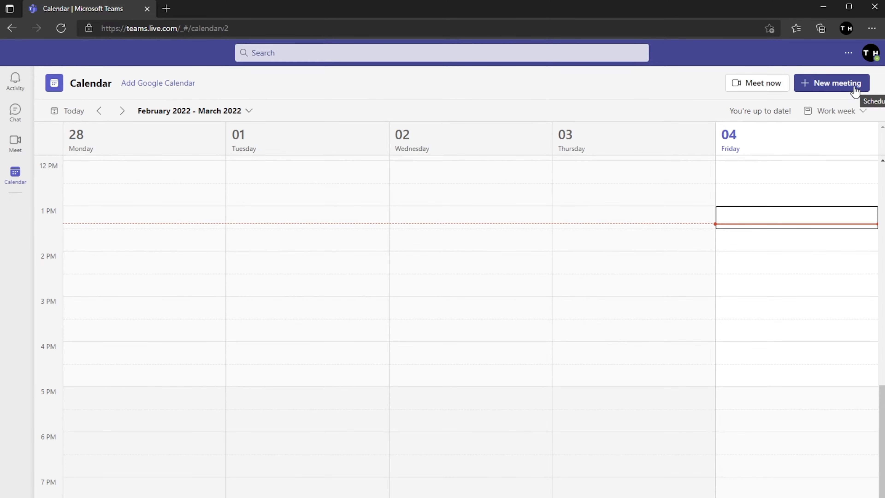
mouse_move(753, 161)
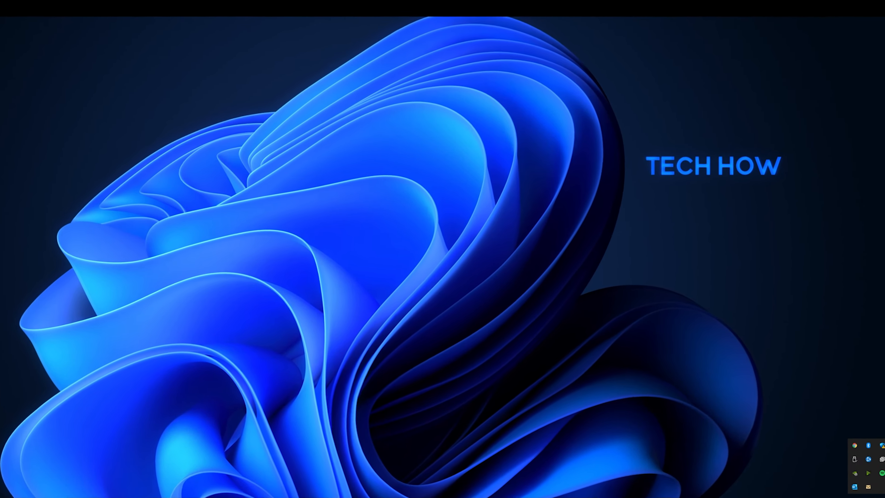
Quit Teams from the tray icon, relaunch it, and dismiss the New meeting time zone list
right_click(795, 459)
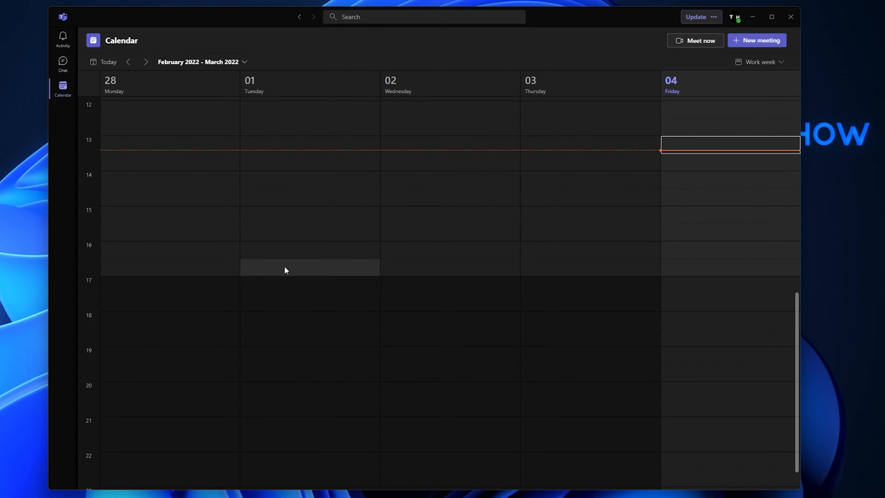
mouse_move(277, 264)
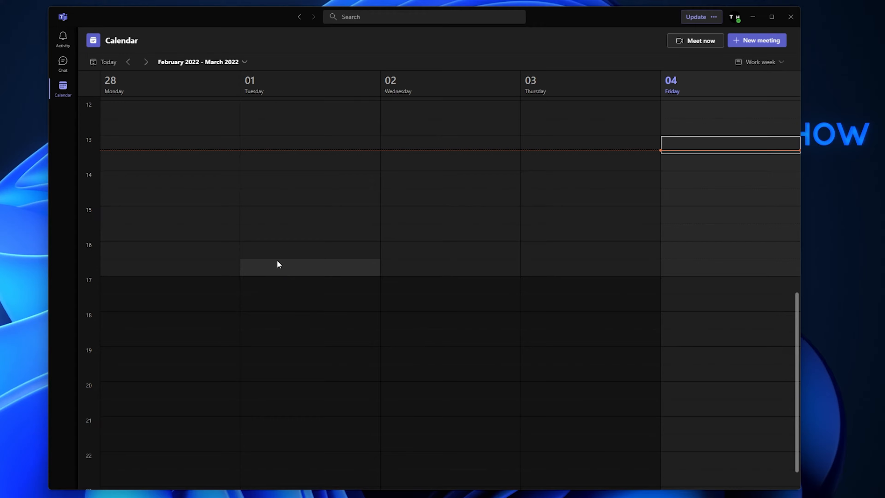
mouse_move(246, 195)
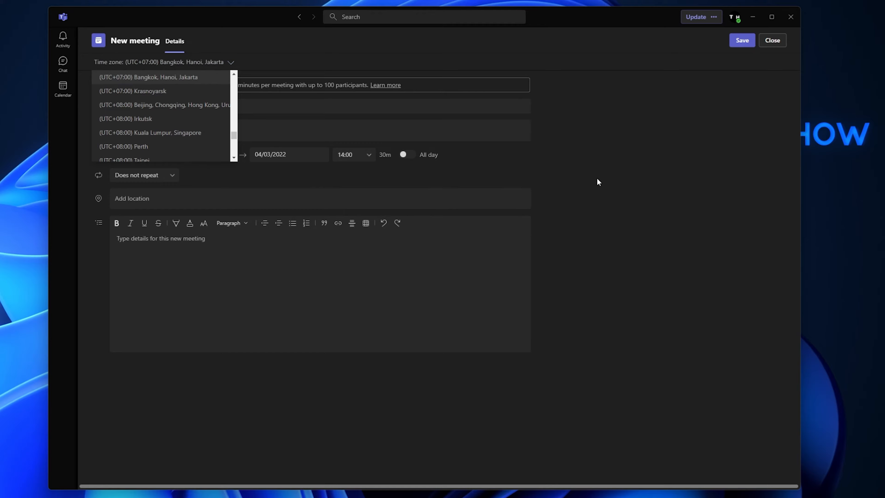
click(772, 40)
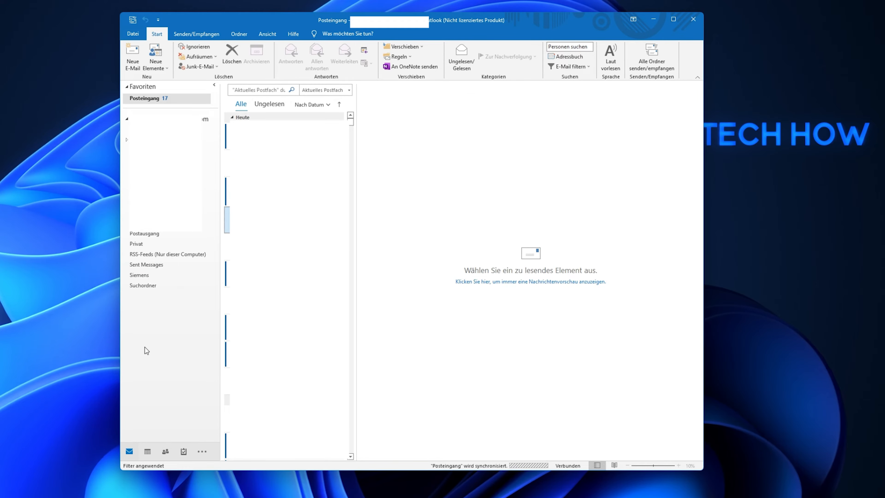
Reach Outlook's Account Settings list and select the IMAP/SMTP email account
click(134, 33)
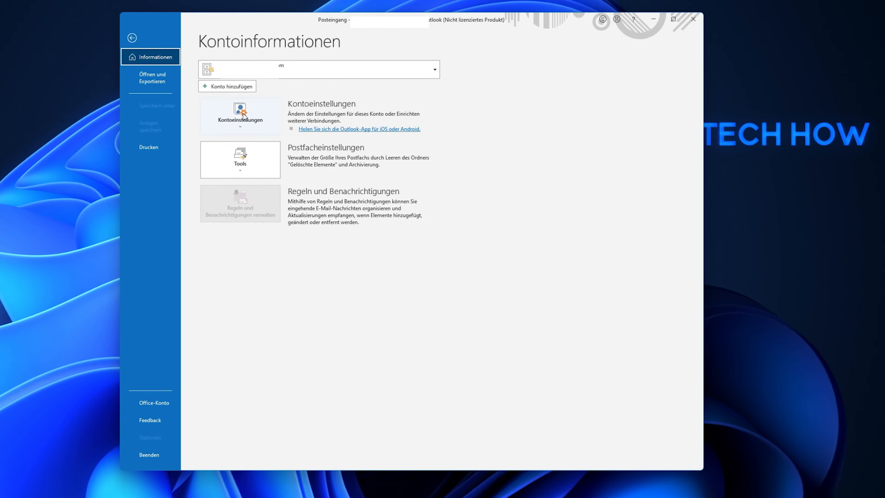
click(240, 116)
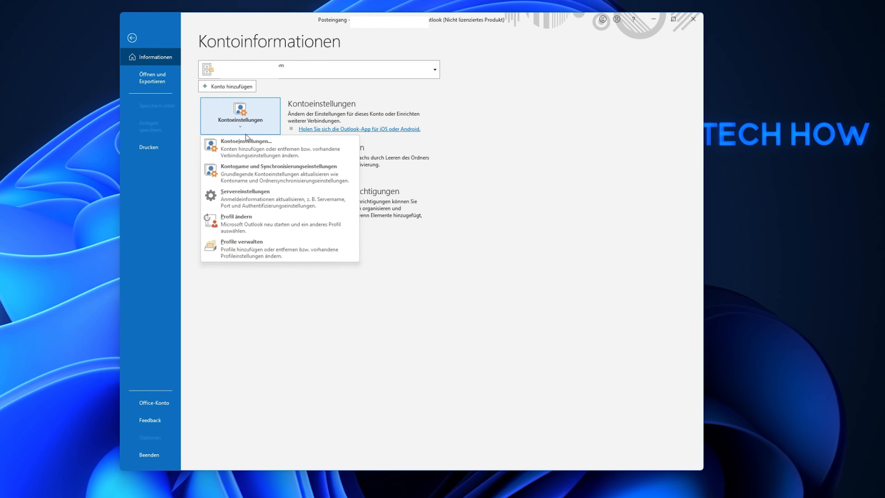
click(247, 140)
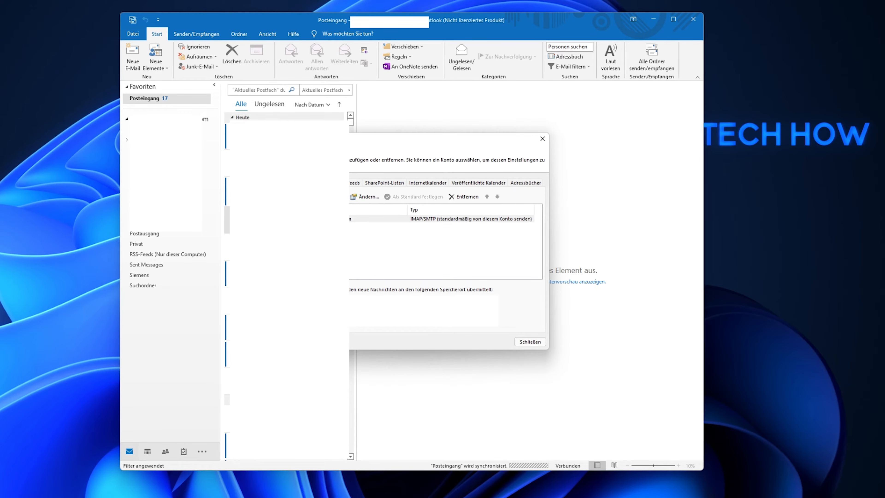
click(440, 218)
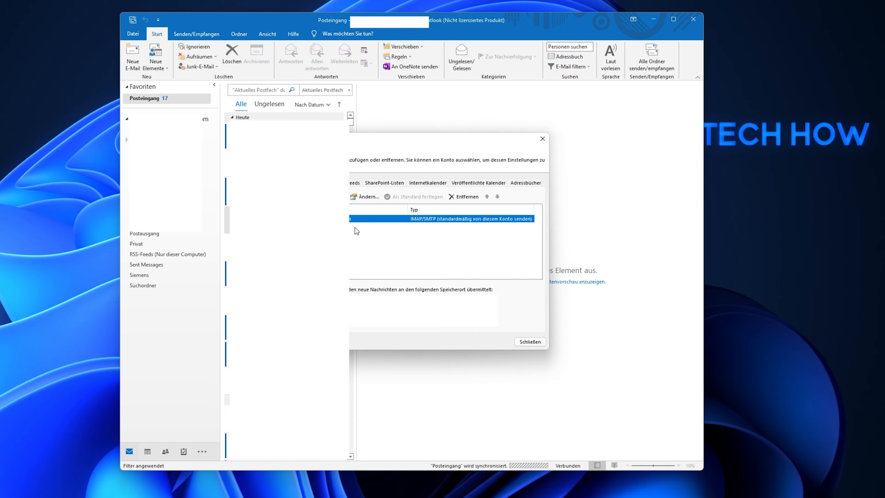
Leave Account Settings, return to the account info page and close Outlook
click(530, 341)
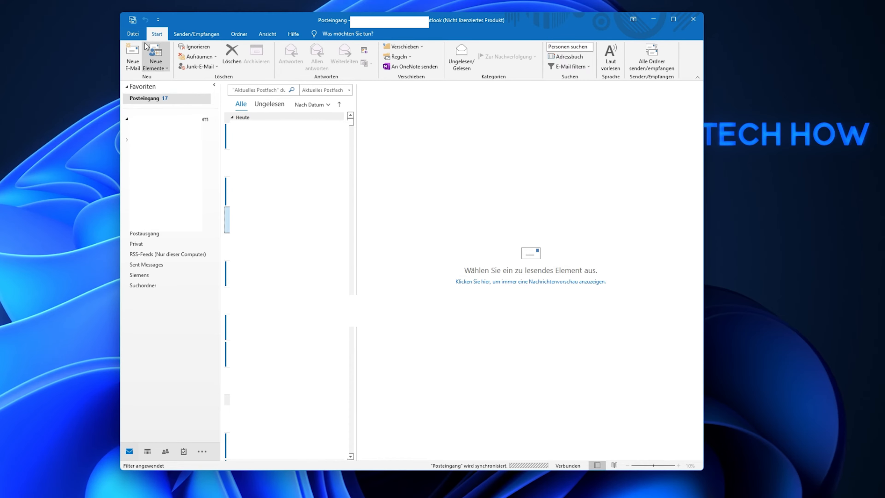
click(133, 34)
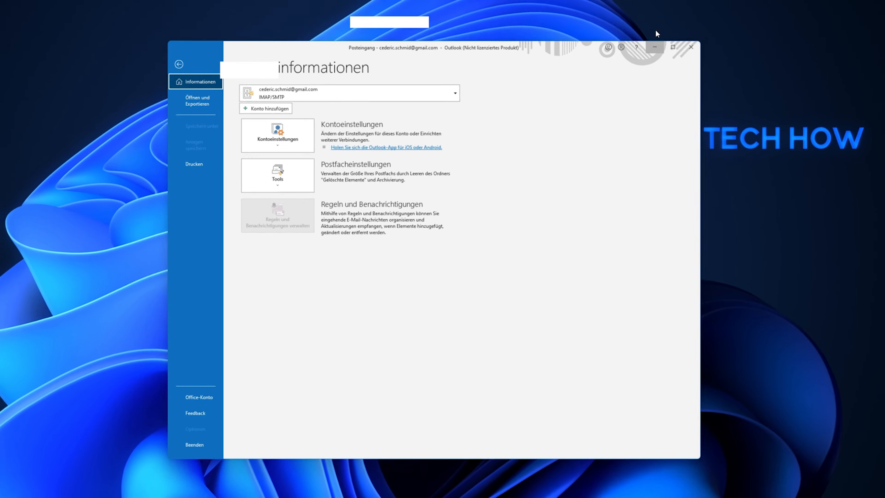
click(689, 47)
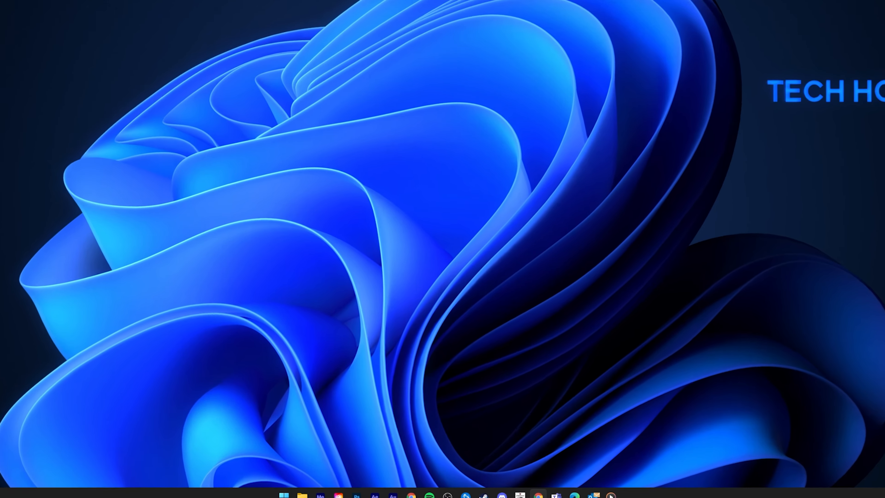
Search Start for 'unins', filter Apps & features by 'teams' and reach Microsoft Teams advanced options
text(unins)
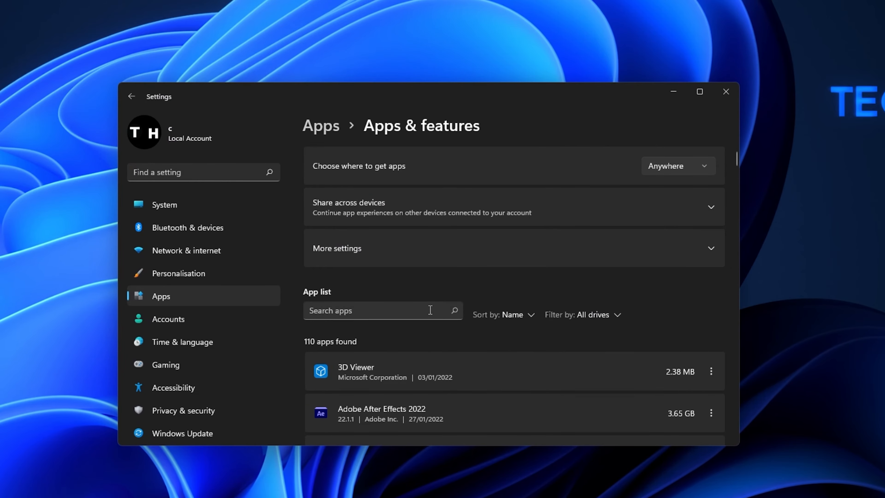
text(teams)
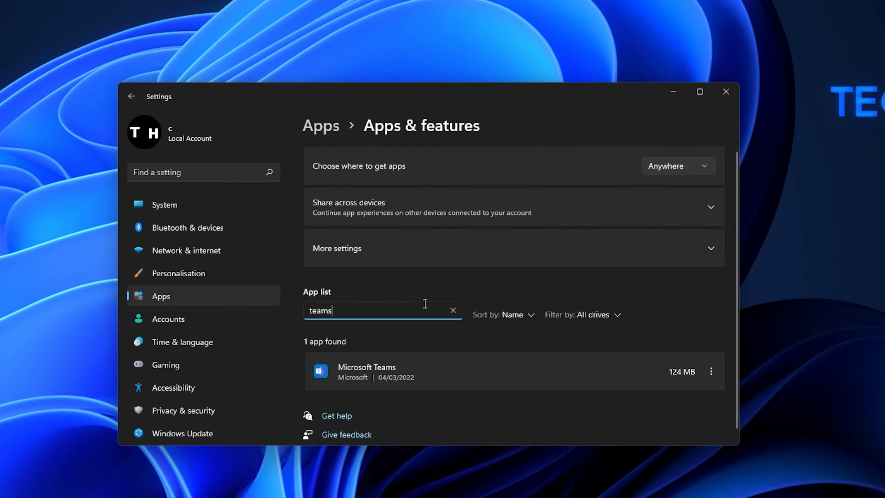
click(711, 372)
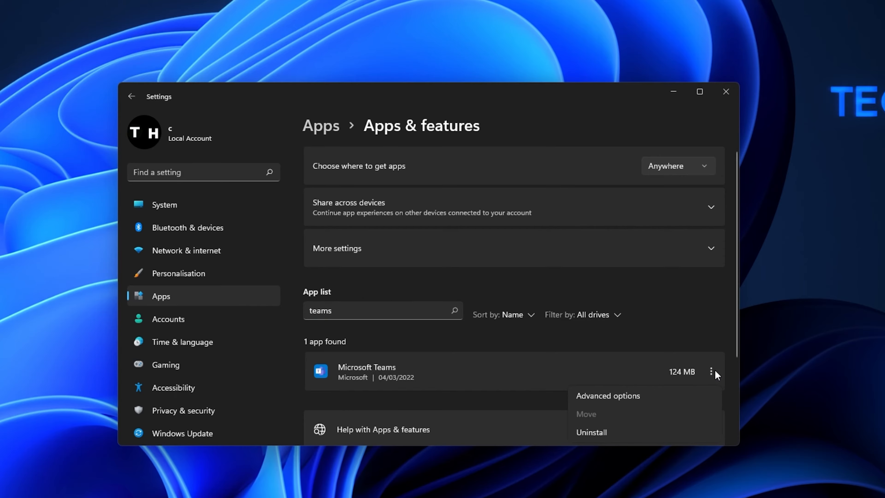
click(608, 396)
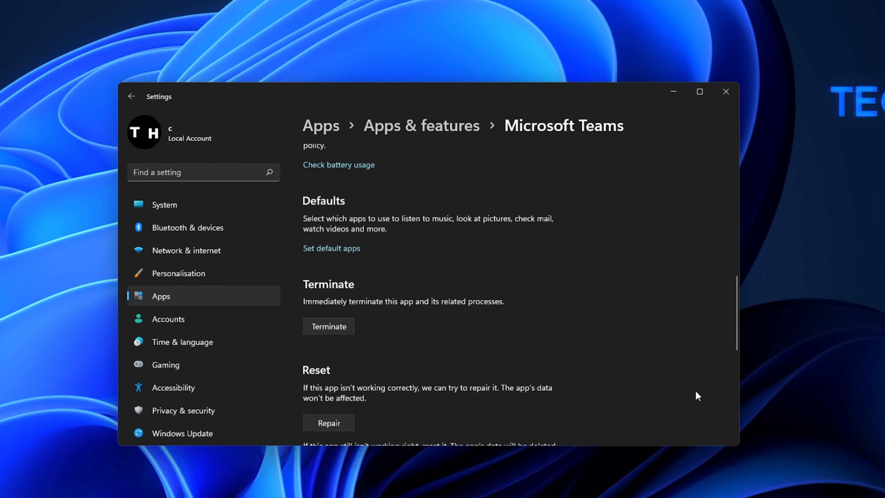
Repair the Microsoft Teams app, then begin a Reset that deletes its app data
scroll(down, 3)
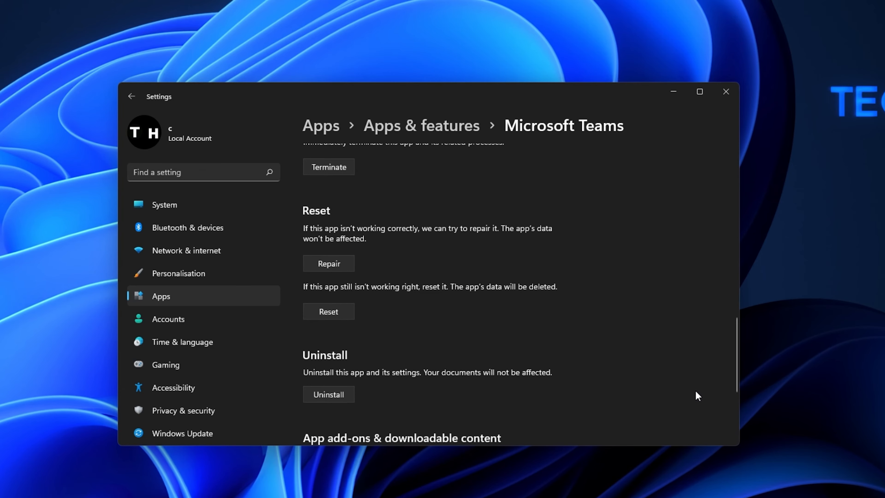
click(329, 263)
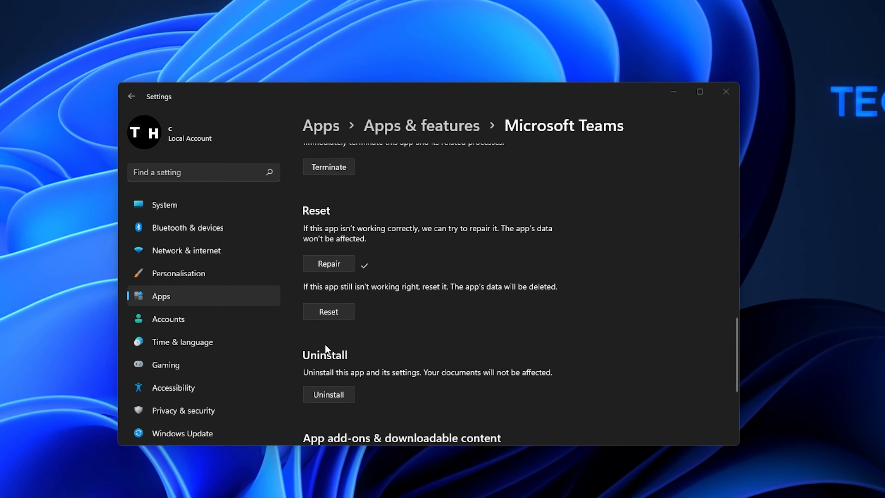
click(328, 311)
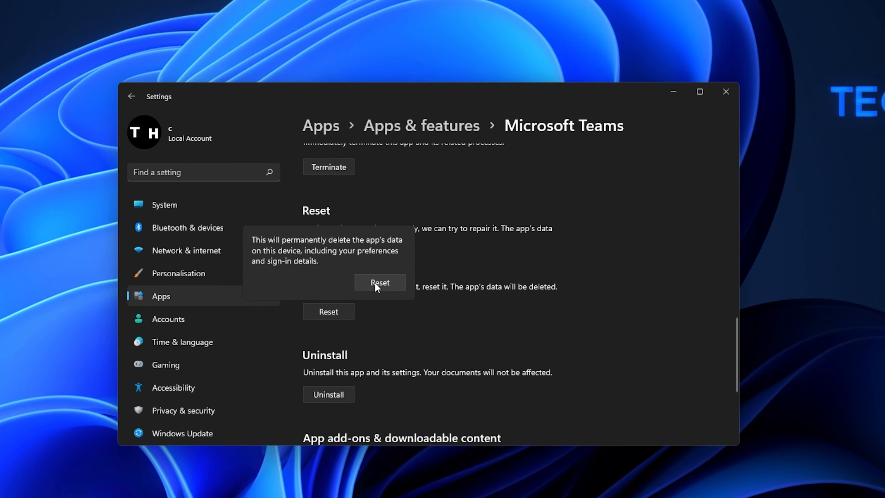